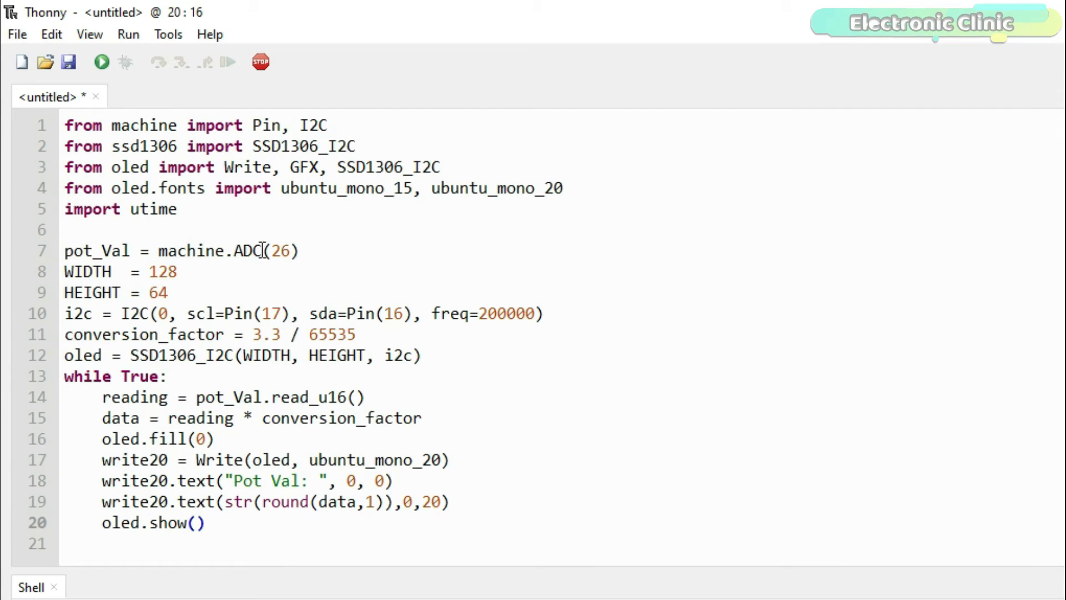
mouse_move(163, 251)
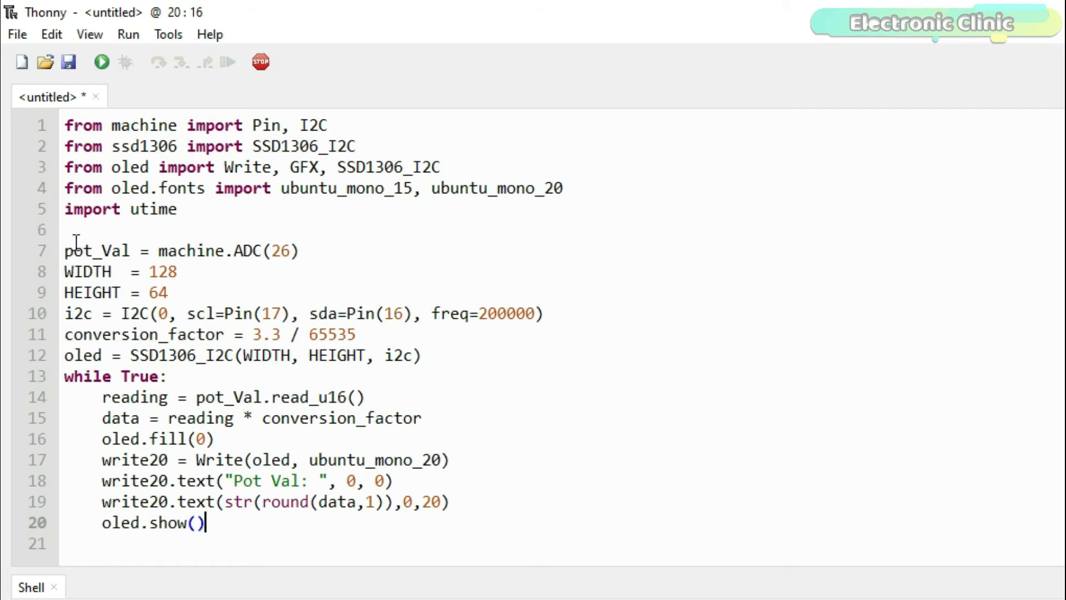
mouse_move(171, 256)
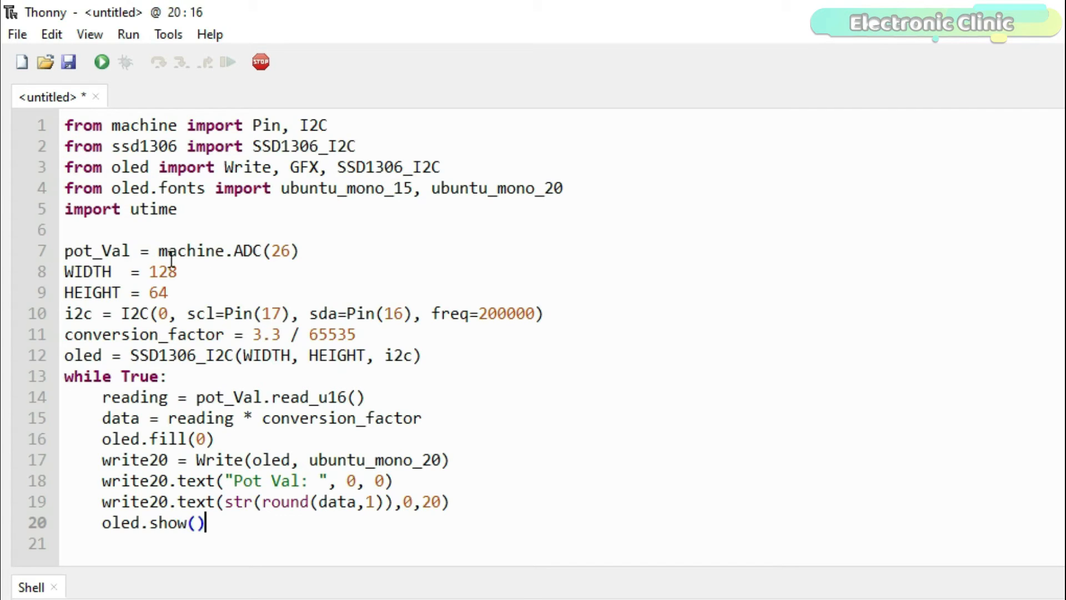
mouse_move(221, 397)
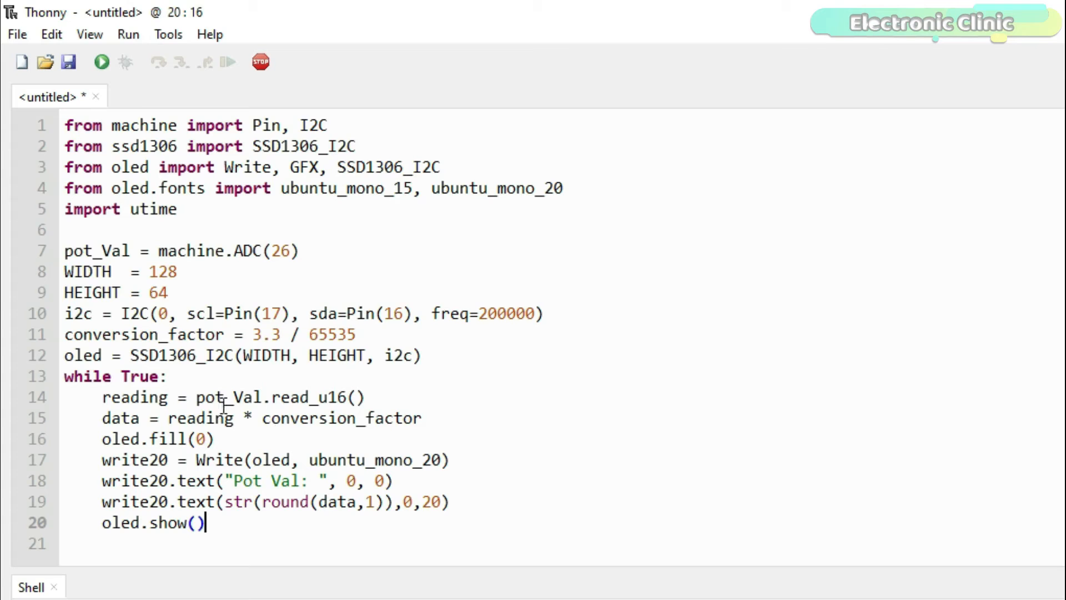
mouse_move(175, 417)
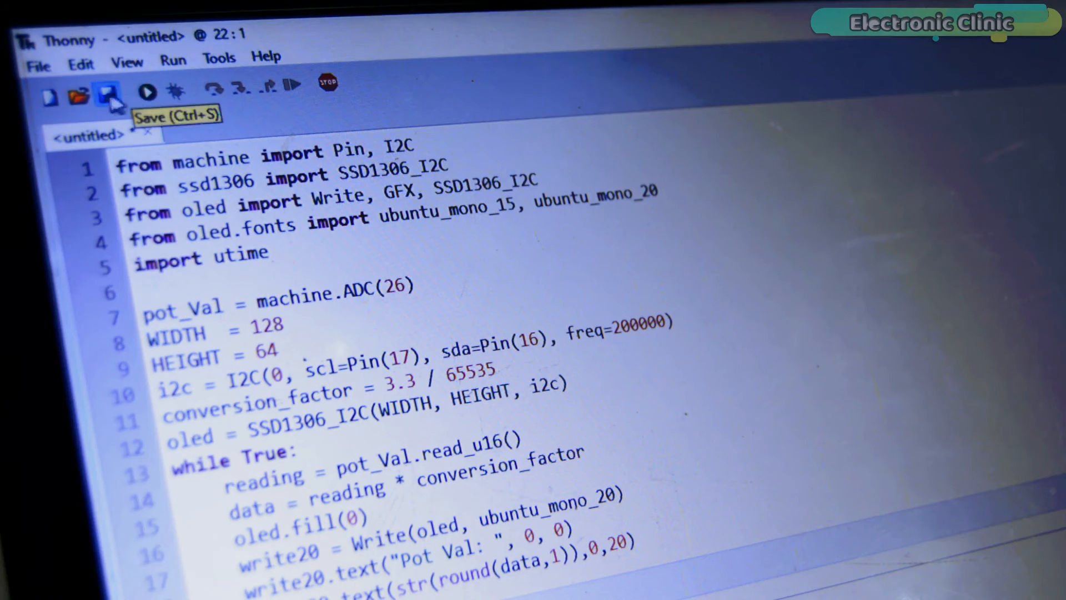
Step: Save the script onto the Raspberry Pi Pico as AnalogSensor.py
left_click(105, 94)
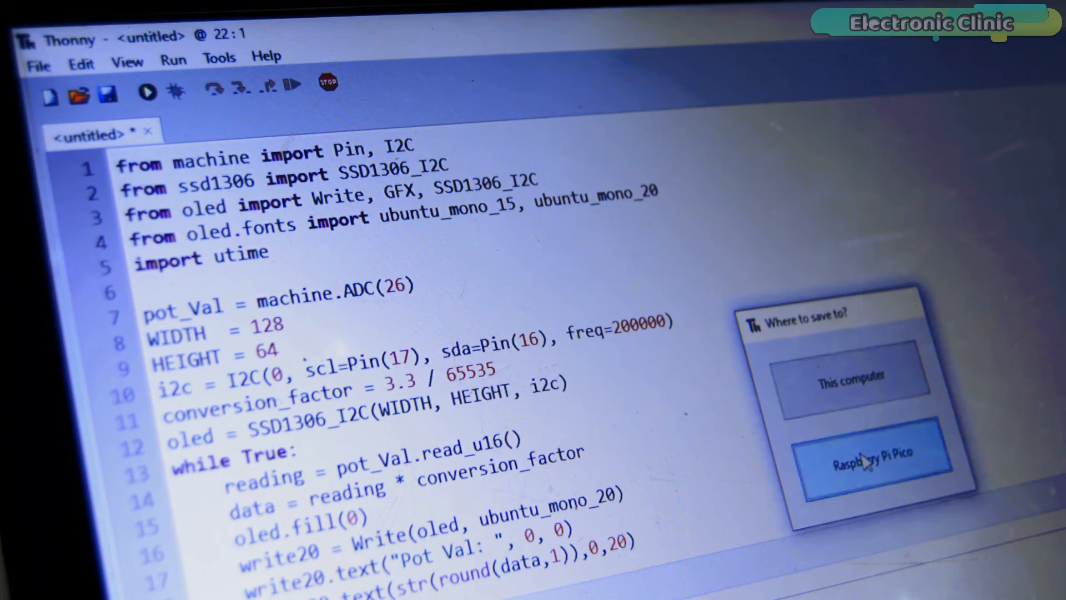
left_click(872, 463)
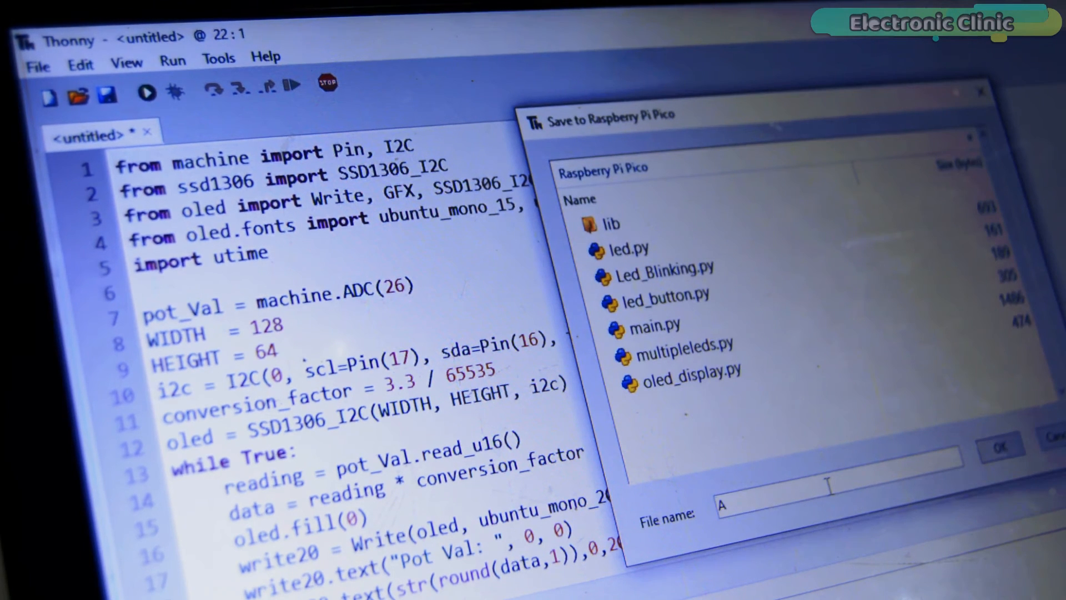
type("nalogSensor.py")
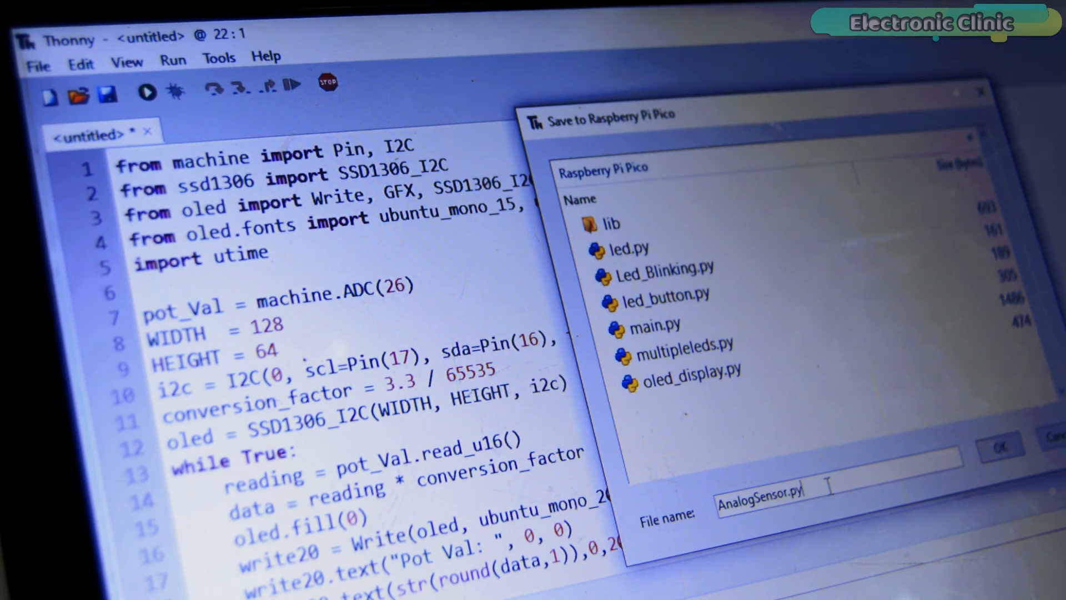
left_click(1002, 445)
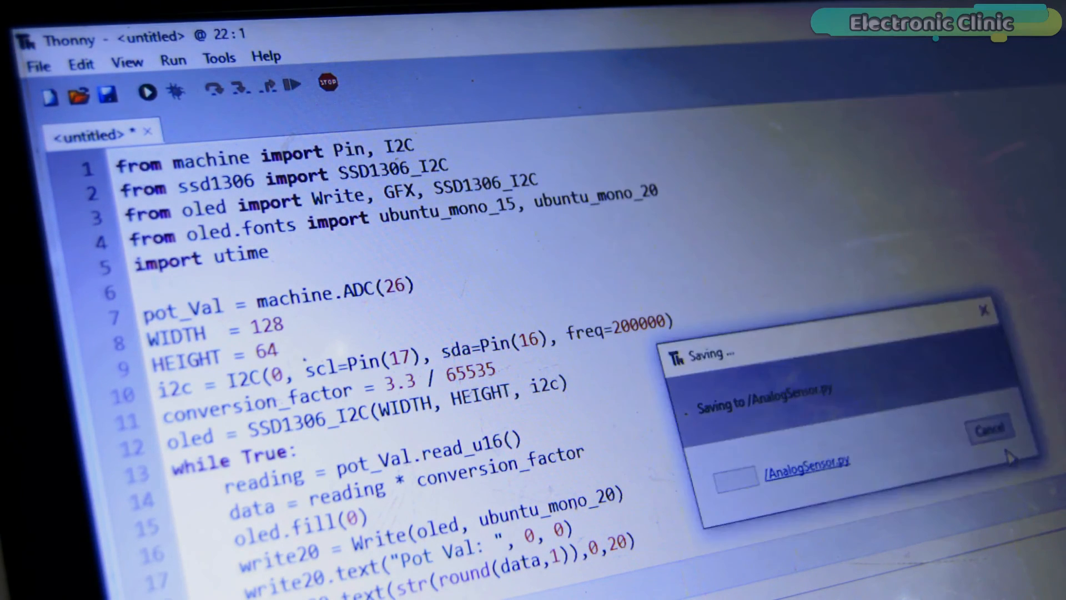